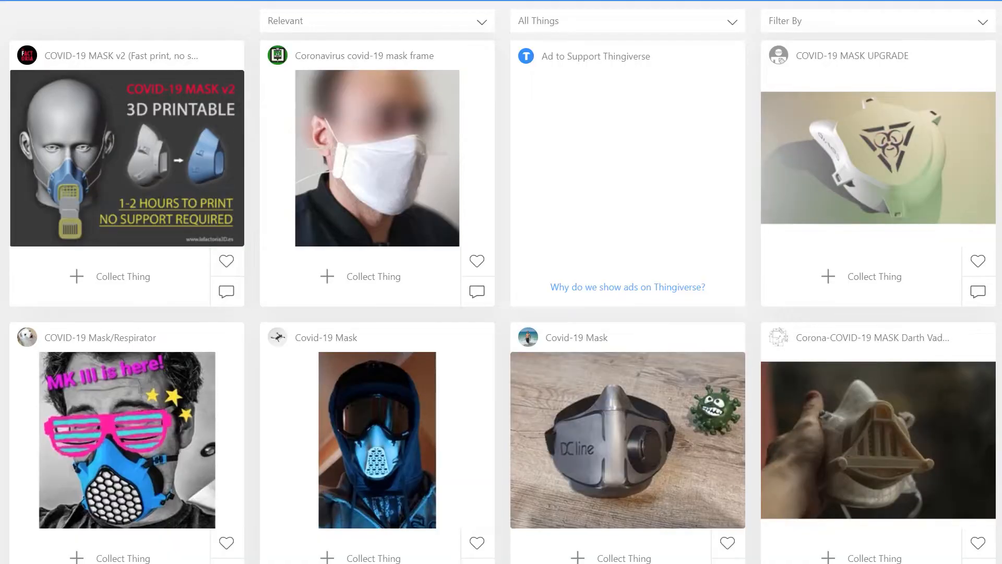
Open the COVID-19 MASK v2 design page from the Thingiverse mask results and scroll its details.
{"action": "scroll", "scroll_direction": "down", "scroll_amount": 3}
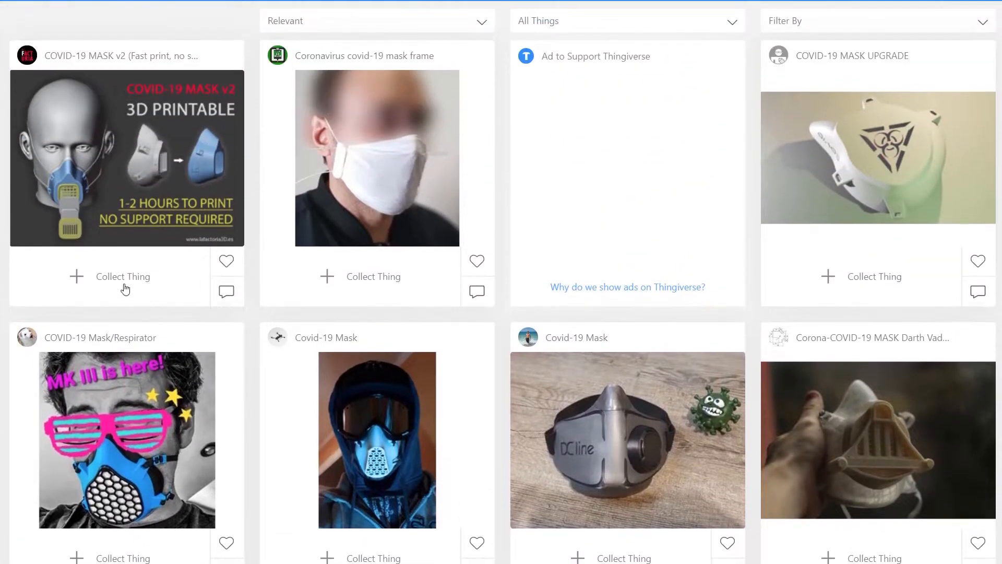
{"action": "left_click", "coordinate": [126, 158]}
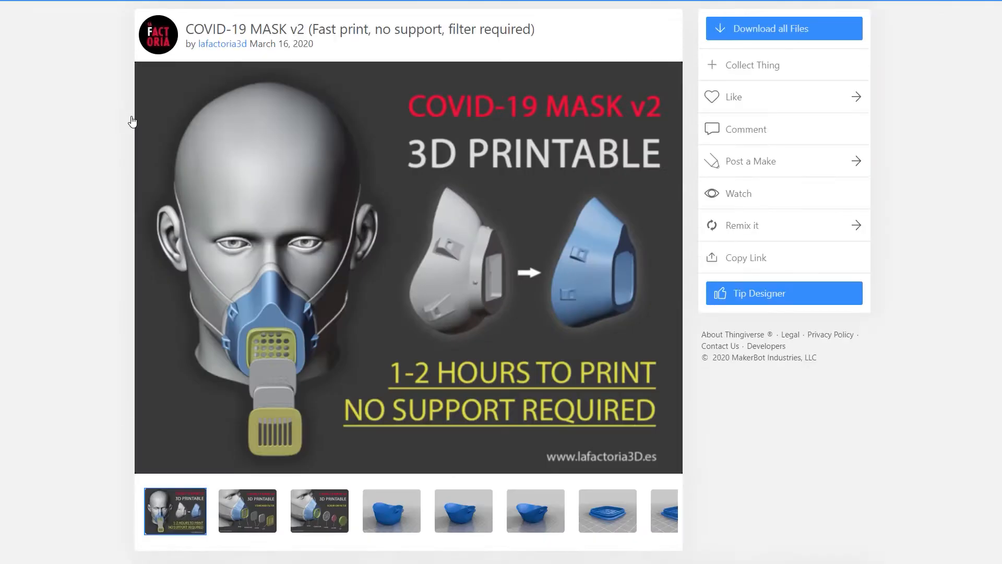
{"action": "scroll", "scroll_direction": "down", "scroll_amount": 3}
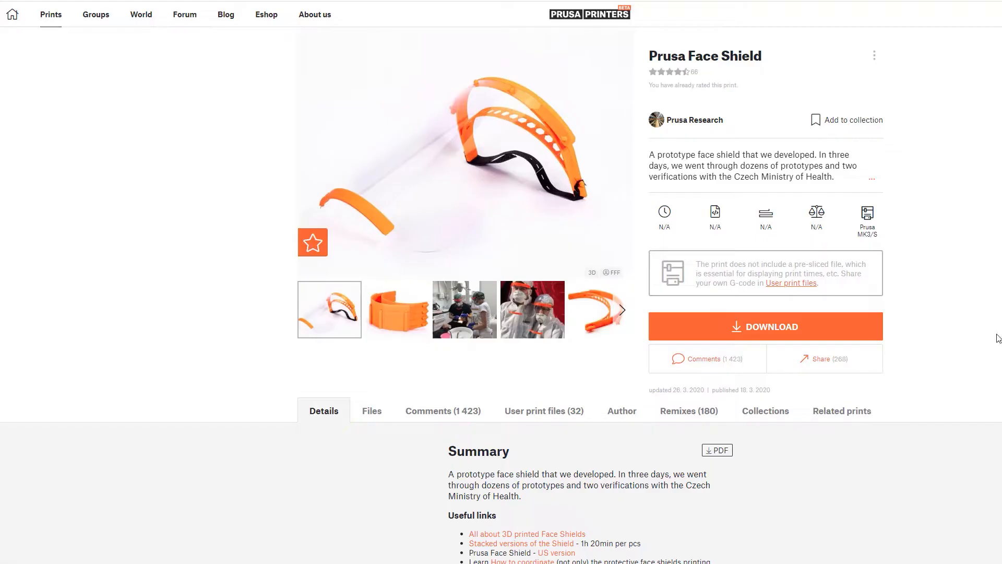
Page through the Face Shield gallery: stacked headbands, dentists, protective suits, single orange headband.
{"action": "left_click", "coordinate": [397, 309]}
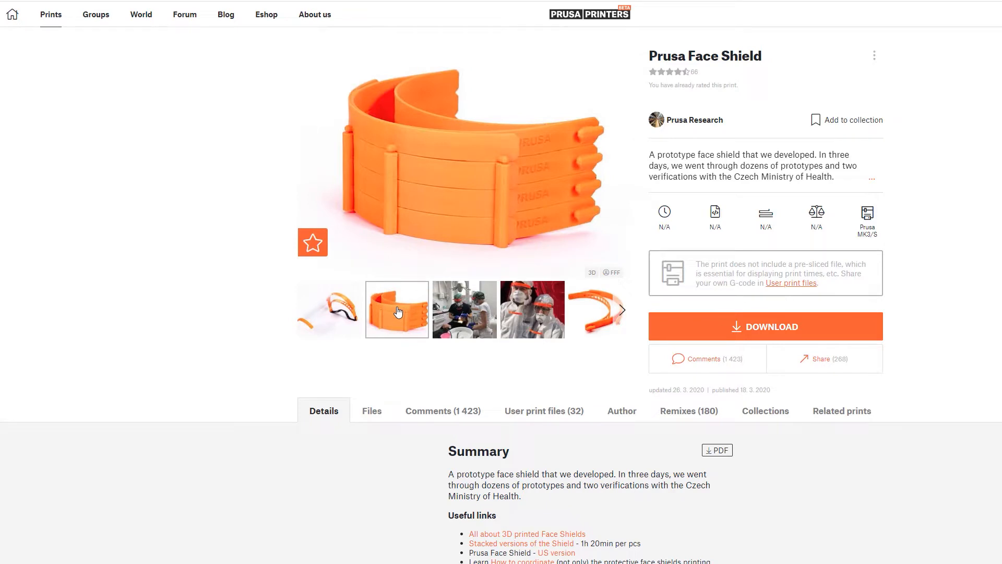
{"action": "left_click", "coordinate": [464, 309]}
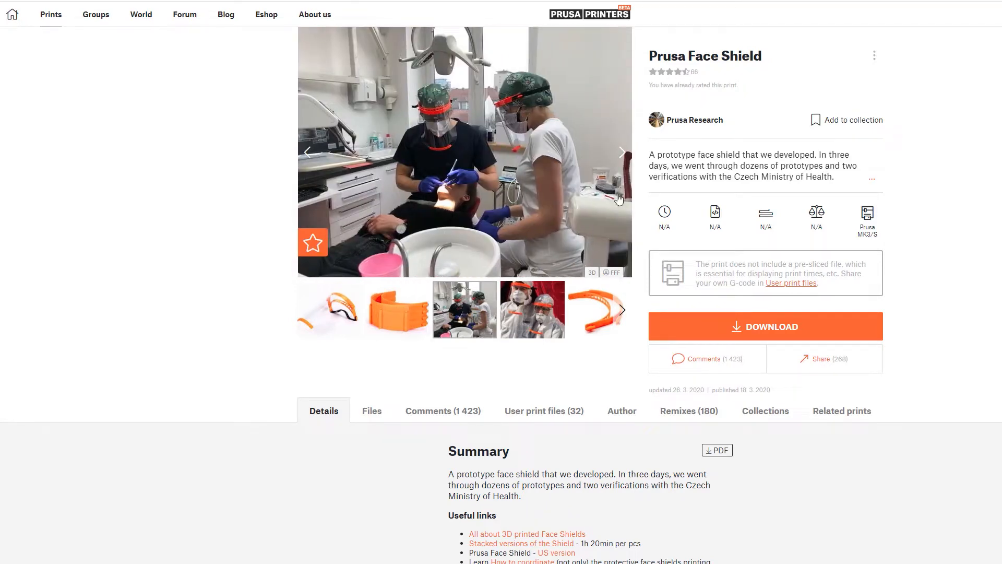
{"action": "left_click", "coordinate": [619, 153]}
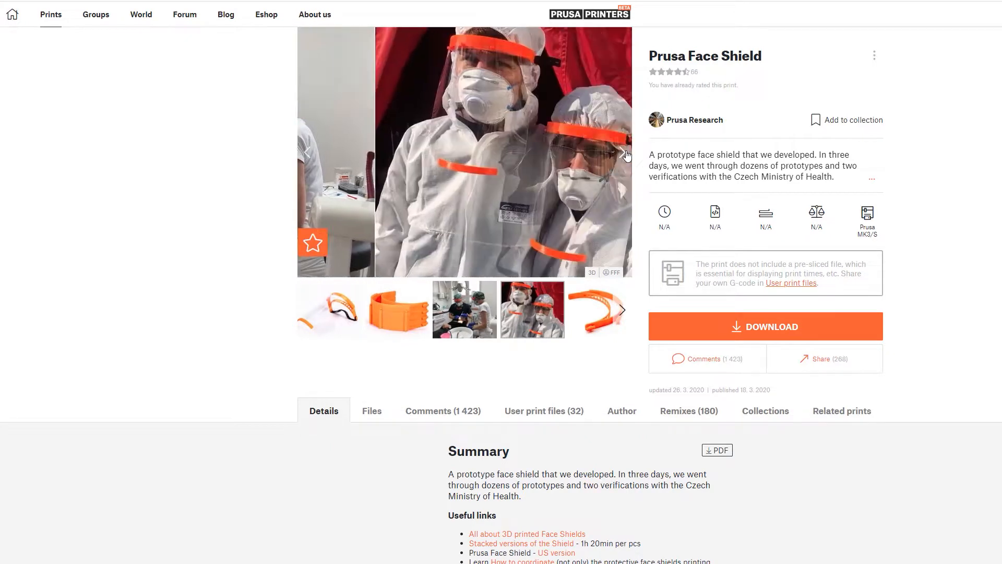
{"action": "left_click", "coordinate": [626, 153]}
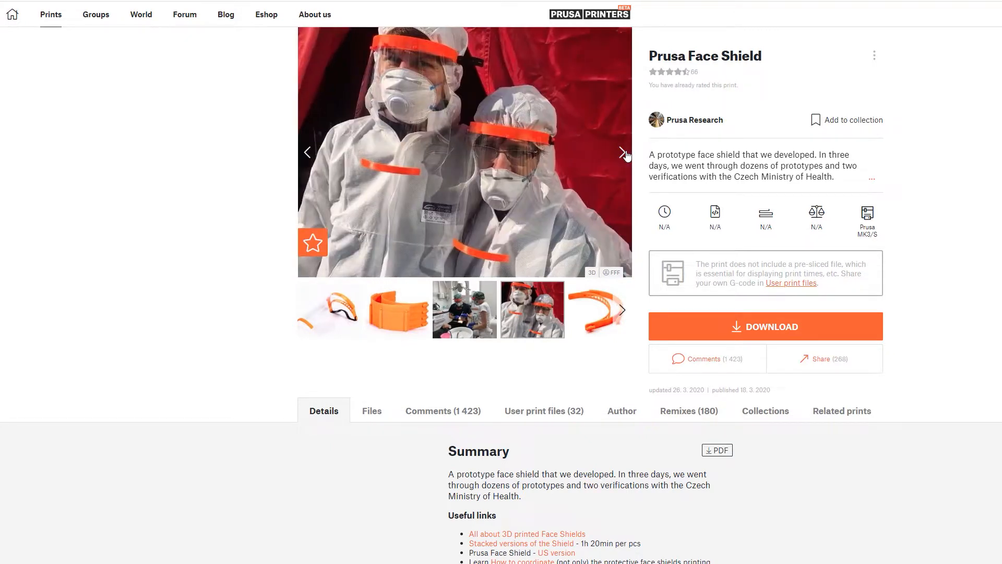
{"action": "left_click", "coordinate": [622, 152]}
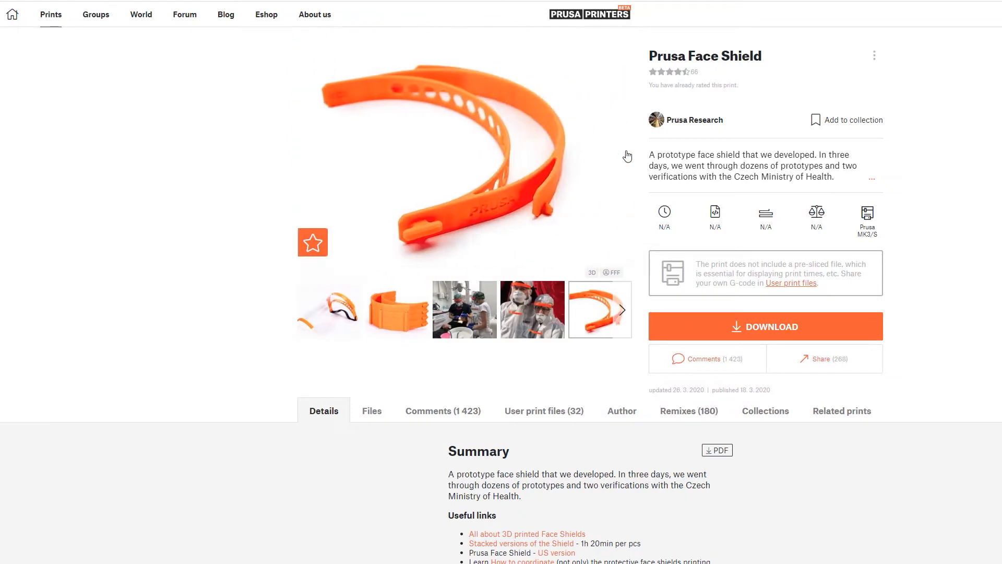
{"action": "left_click", "coordinate": [621, 152]}
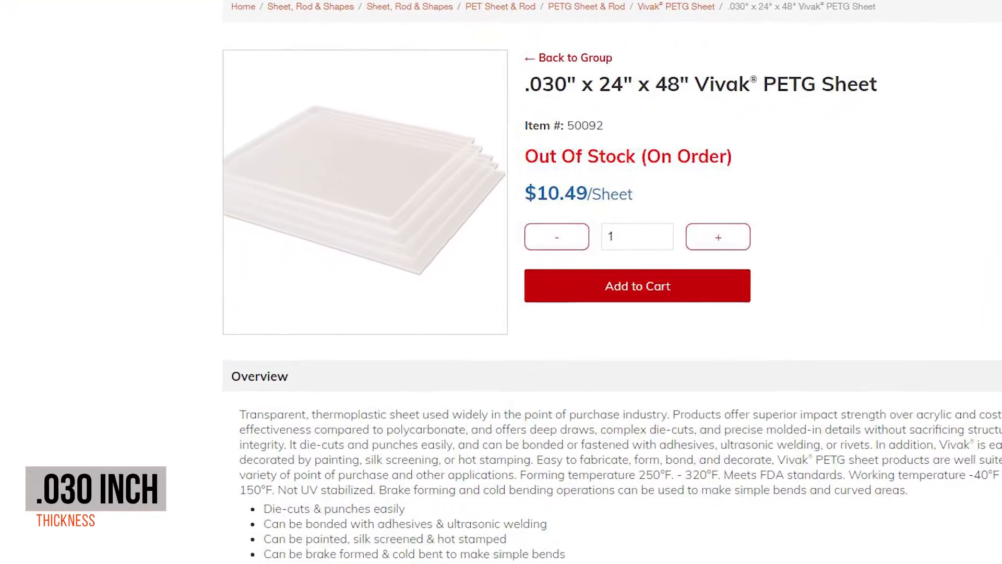
Scroll the .030" x 24" x 48" Vivak PETG Sheet page to read its overview.
{"action": "scroll", "scroll_direction": "down", "scroll_amount": 3}
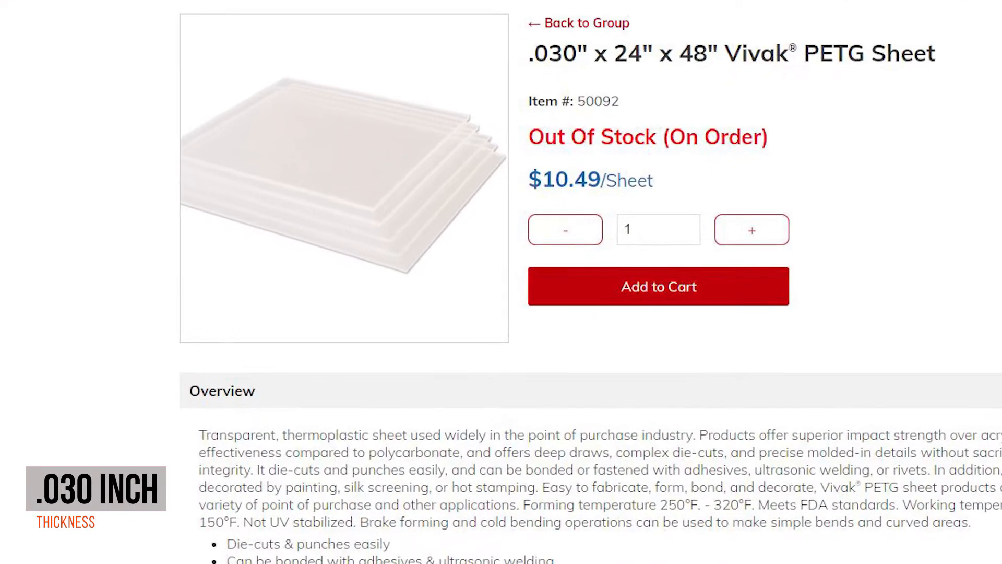
{"action": "scroll", "scroll_direction": "down", "scroll_amount": 3}
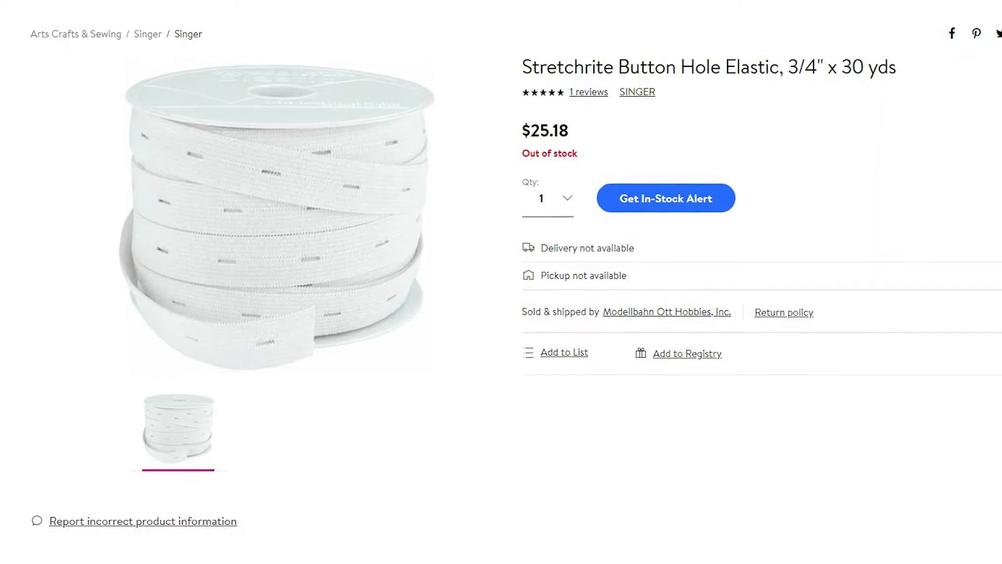
Scroll the Stretchrite Button Hole Elastic 3/4" x 30 yds listing to read its product details.
{"action": "scroll", "scroll_direction": "down", "scroll_amount": 3}
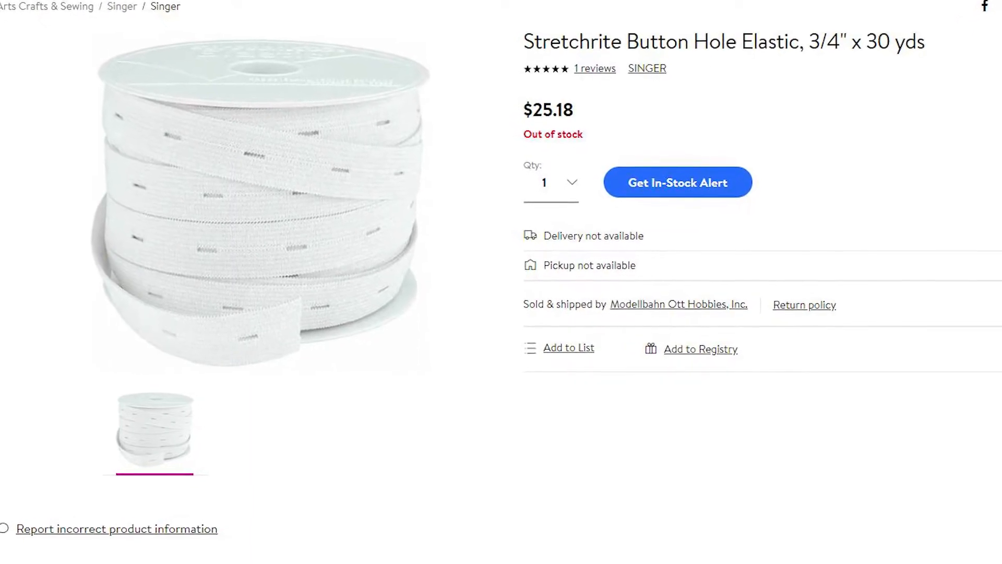
{"action": "scroll", "scroll_direction": "down", "scroll_amount": 3}
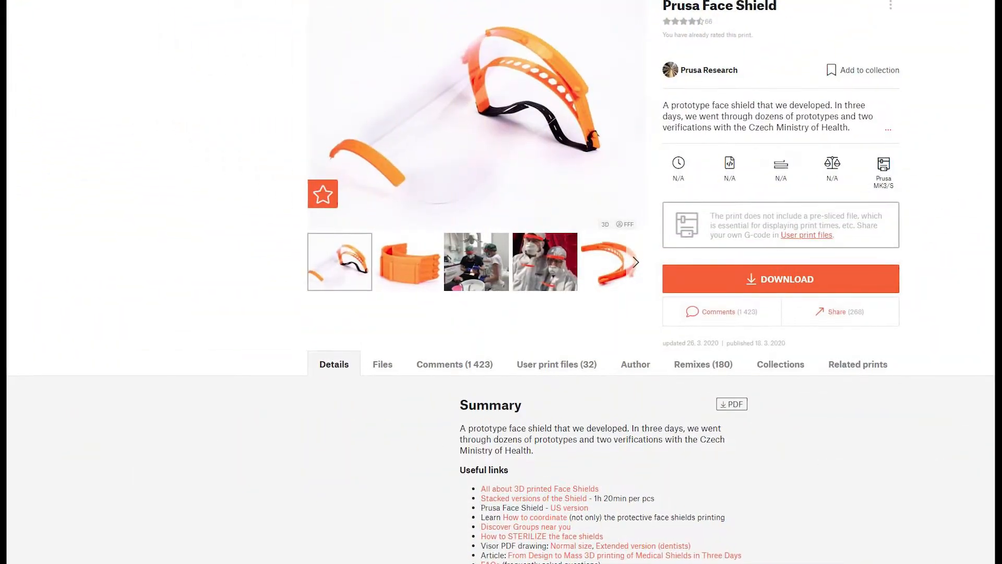
Scroll the Prusa Face Shield page down to its Details summary.
{"action": "scroll", "scroll_direction": "down", "scroll_amount": 3}
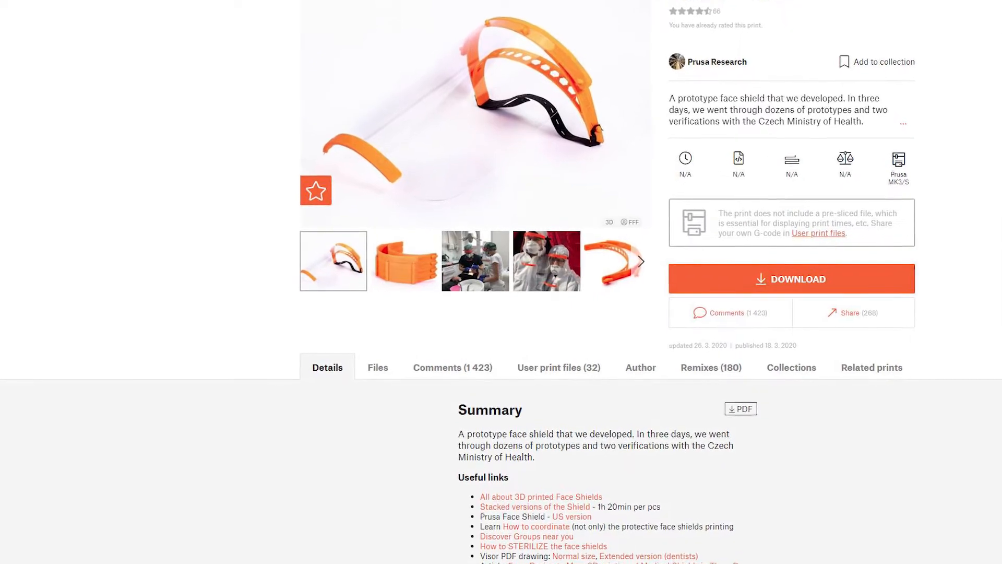
{"action": "scroll", "scroll_direction": "down", "scroll_amount": 3}
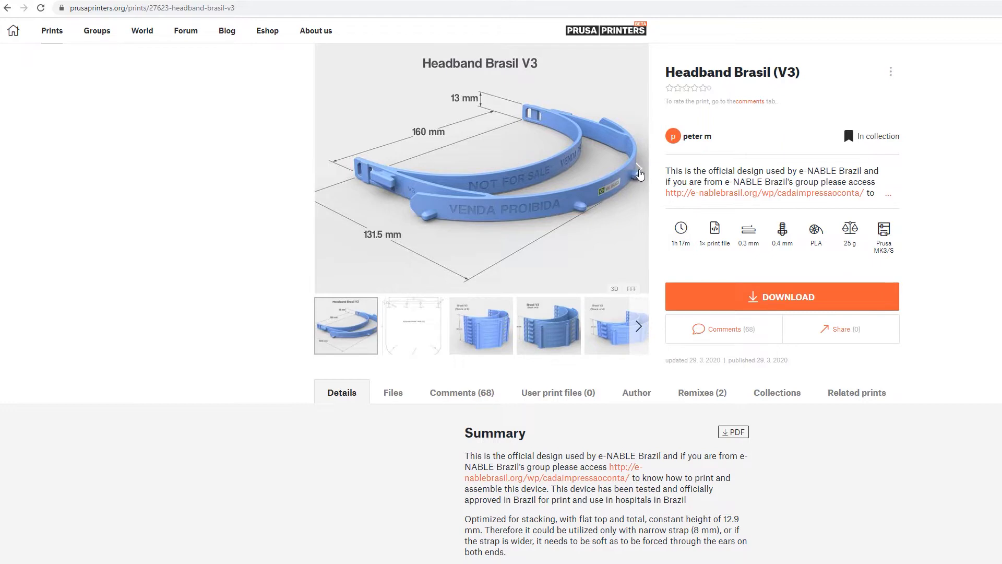
Page the Headband Brasil (V3) gallery through stacked headband photos to the final image.
{"action": "left_click", "coordinate": [413, 324]}
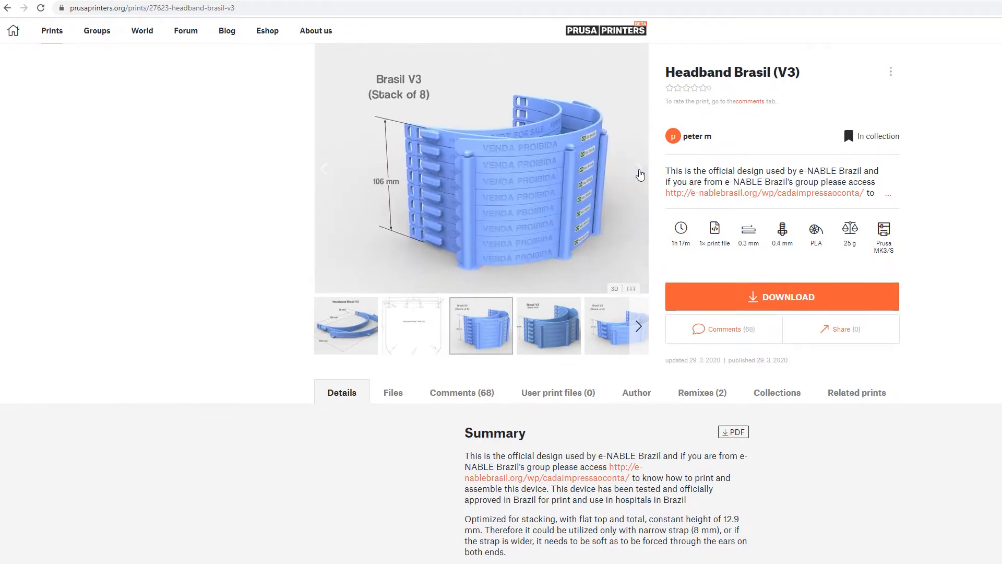
{"action": "left_click", "coordinate": [637, 175]}
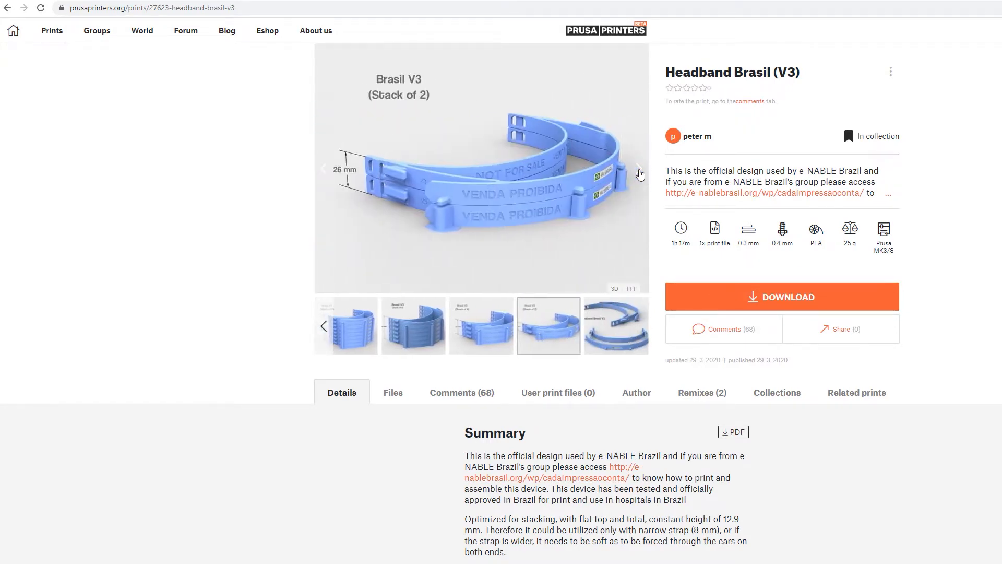
{"action": "left_click", "coordinate": [616, 324]}
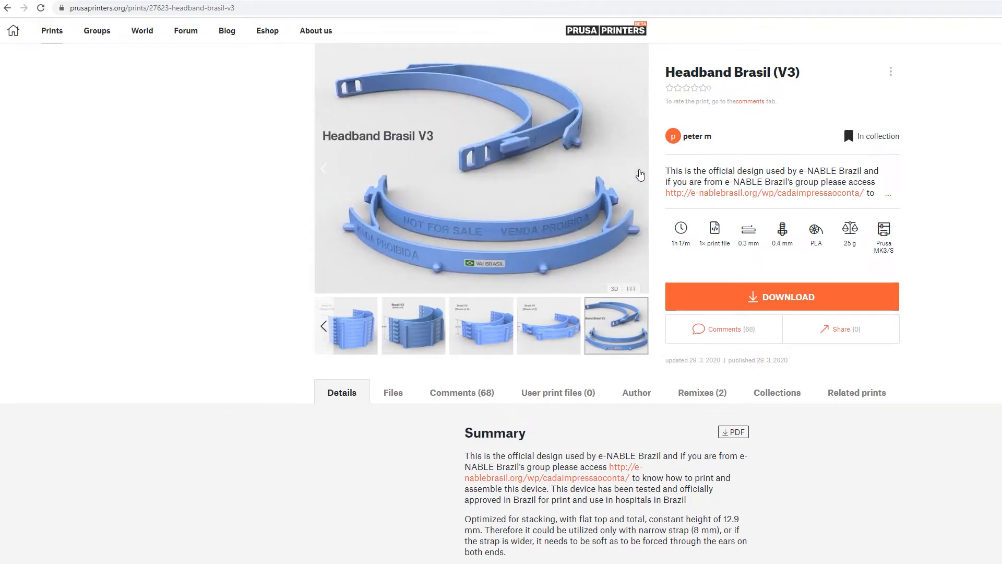
{"action": "mouse_move", "coordinate": [989, 535]}
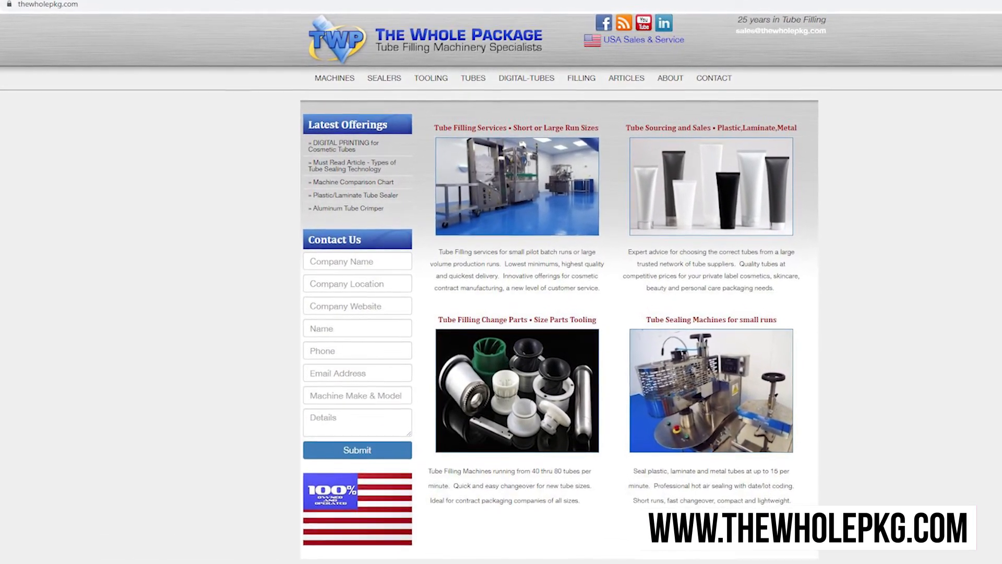
Scroll The Whole Package homepage through its tube filling services and contact form.
{"action": "scroll", "scroll_direction": "down", "scroll_amount": 3}
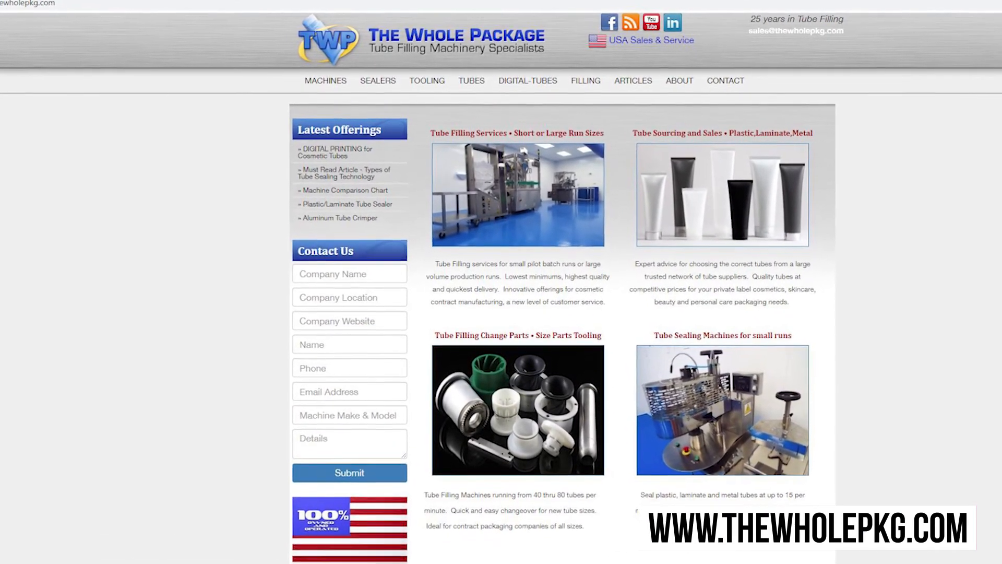
{"action": "scroll", "scroll_direction": "down", "scroll_amount": 3}
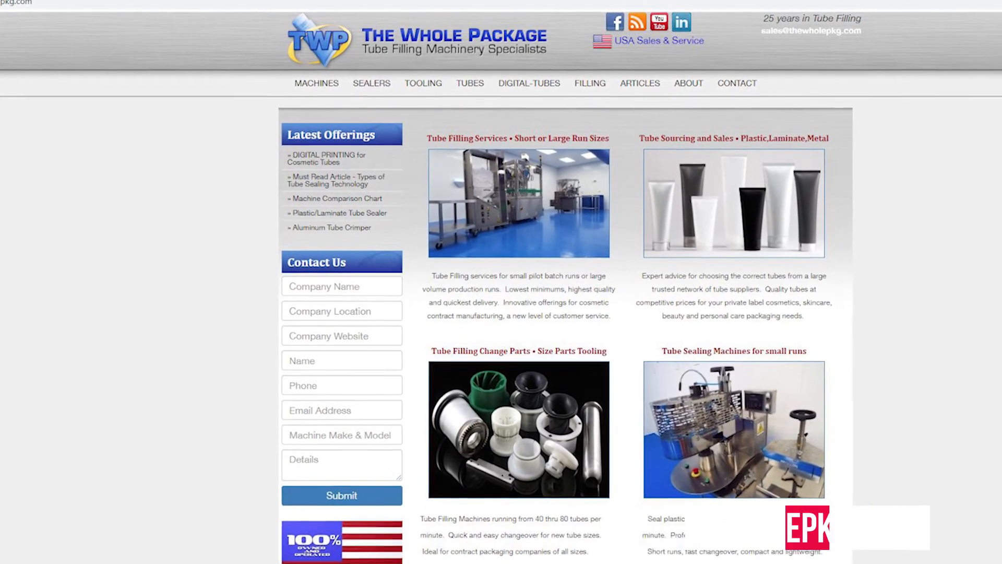